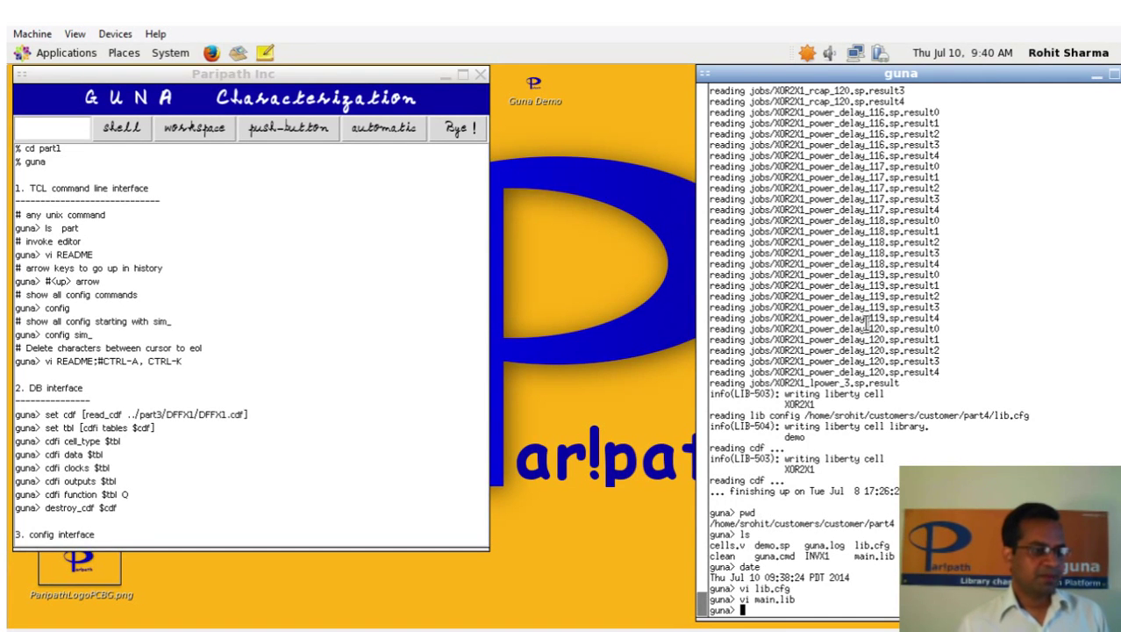
Run vi at the guna prompt to view the lib.cfg liberty configuration file.
type("vi main.lib")
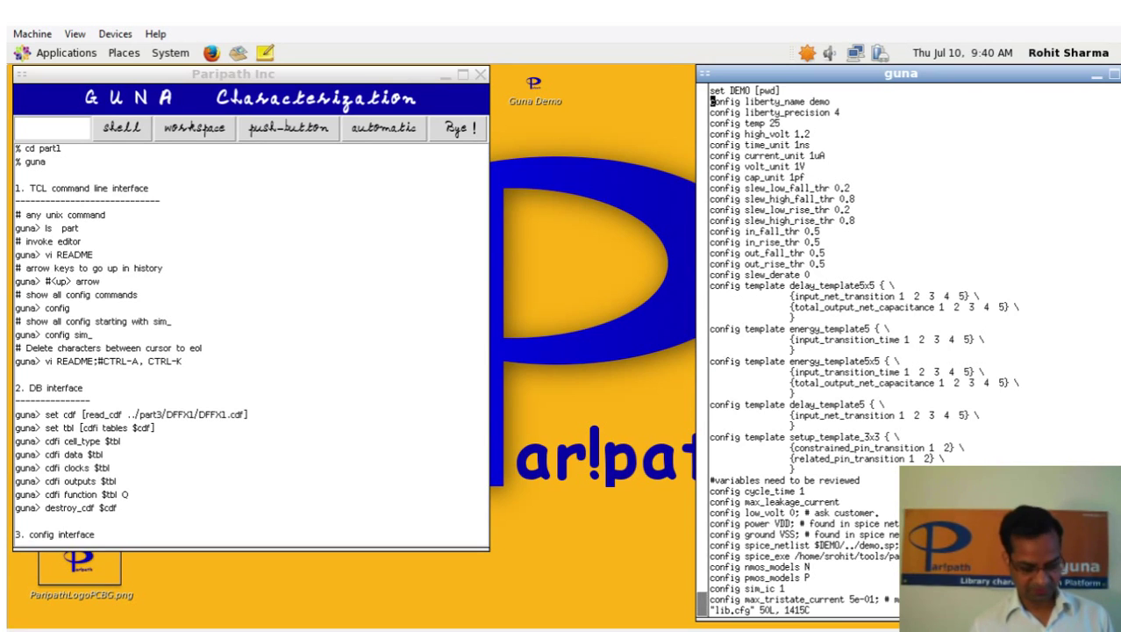
Scroll to the end of lib.cfg, quit vi, and open main.lib in vi.
scroll("down", 3)
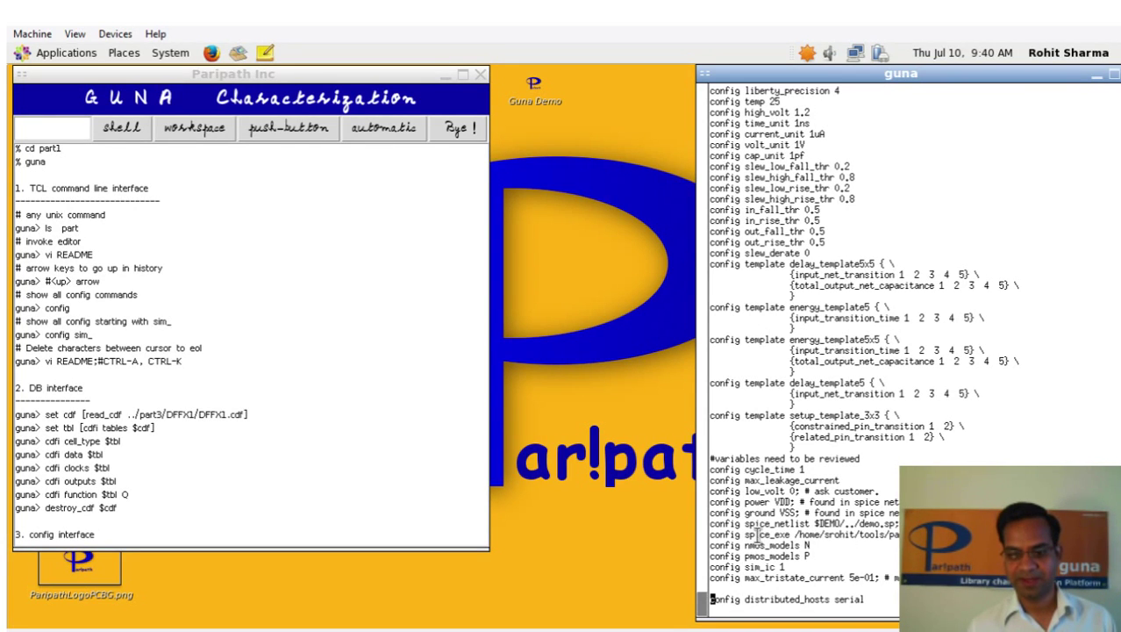
double_click(779, 523)
type("vi lib.cfg")
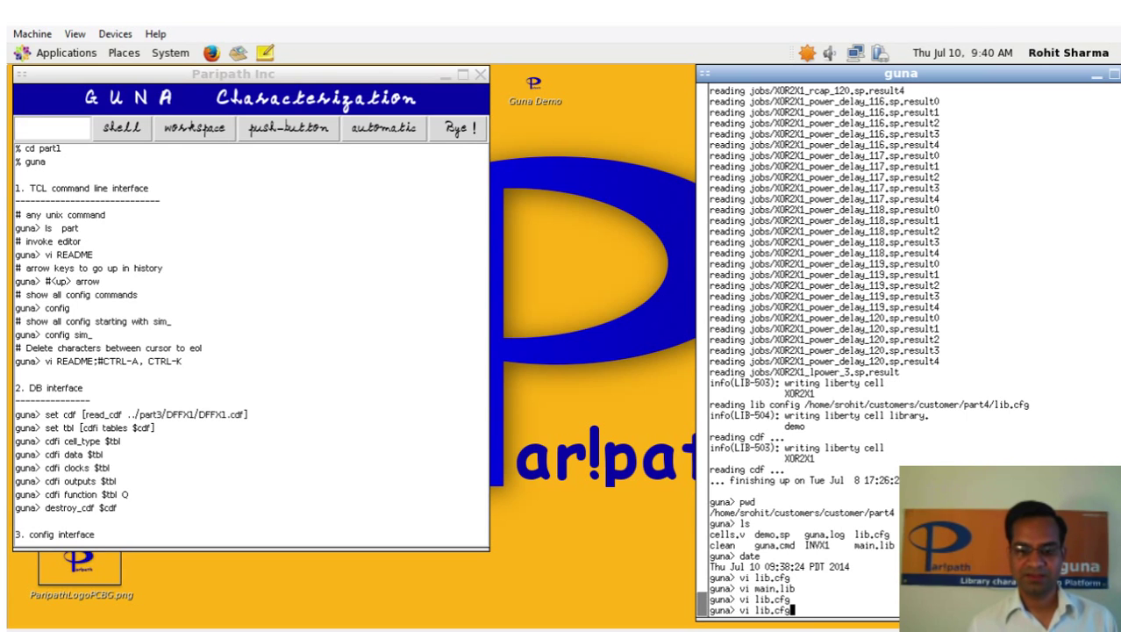
key("Return")
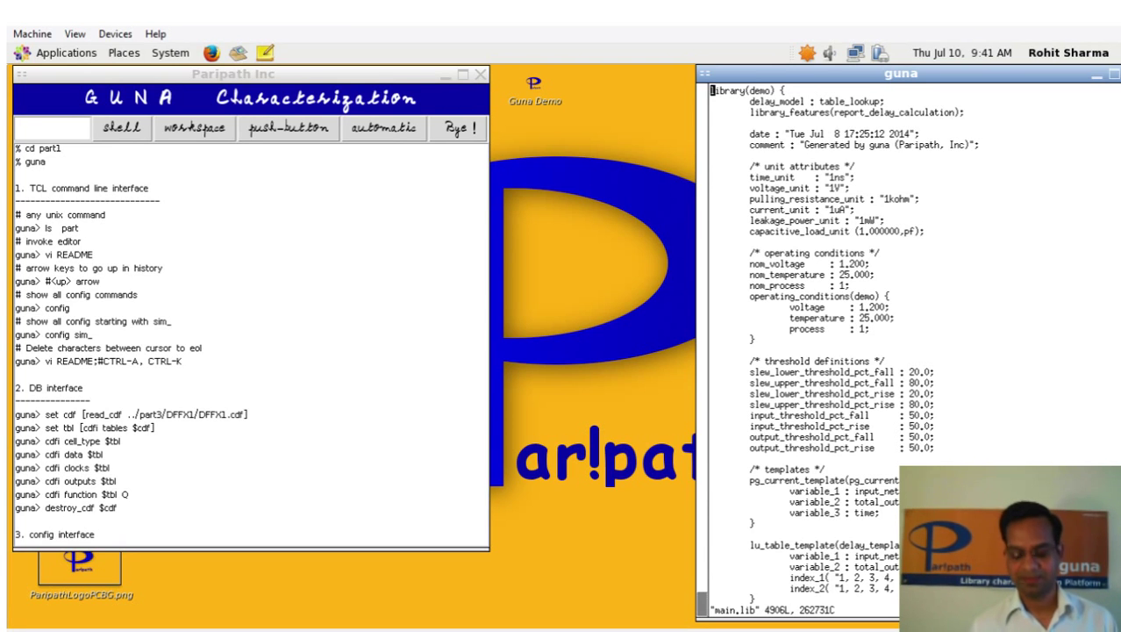
Scroll main.lib down to XOR2X1's dynamic_current tables and pin A and B capacitances.
scroll("down", 3)
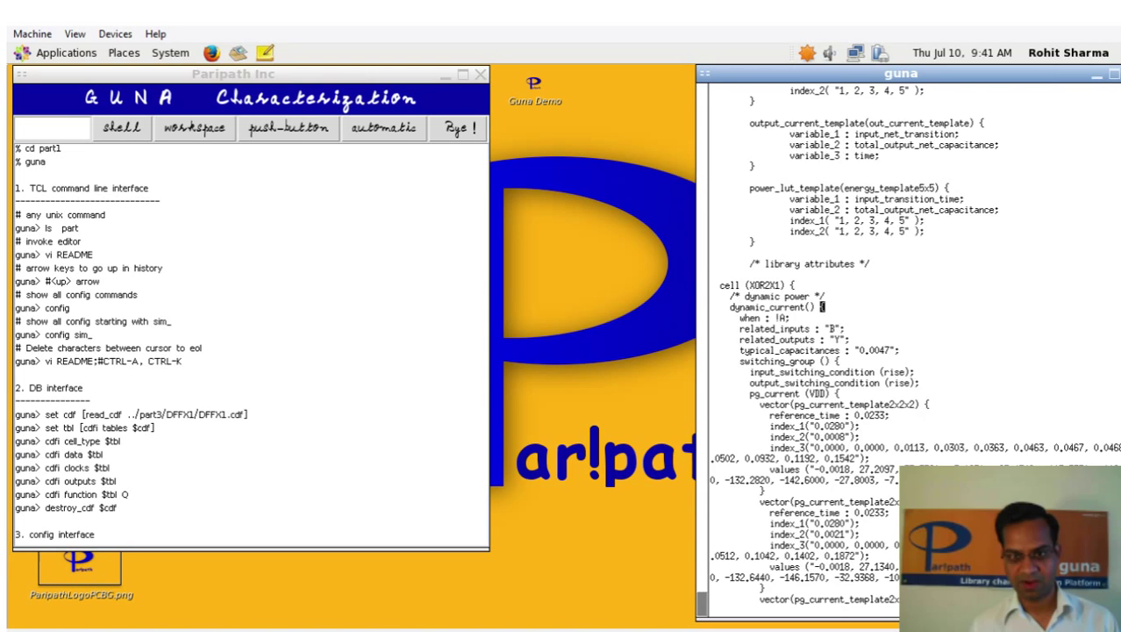
scroll("down", 3)
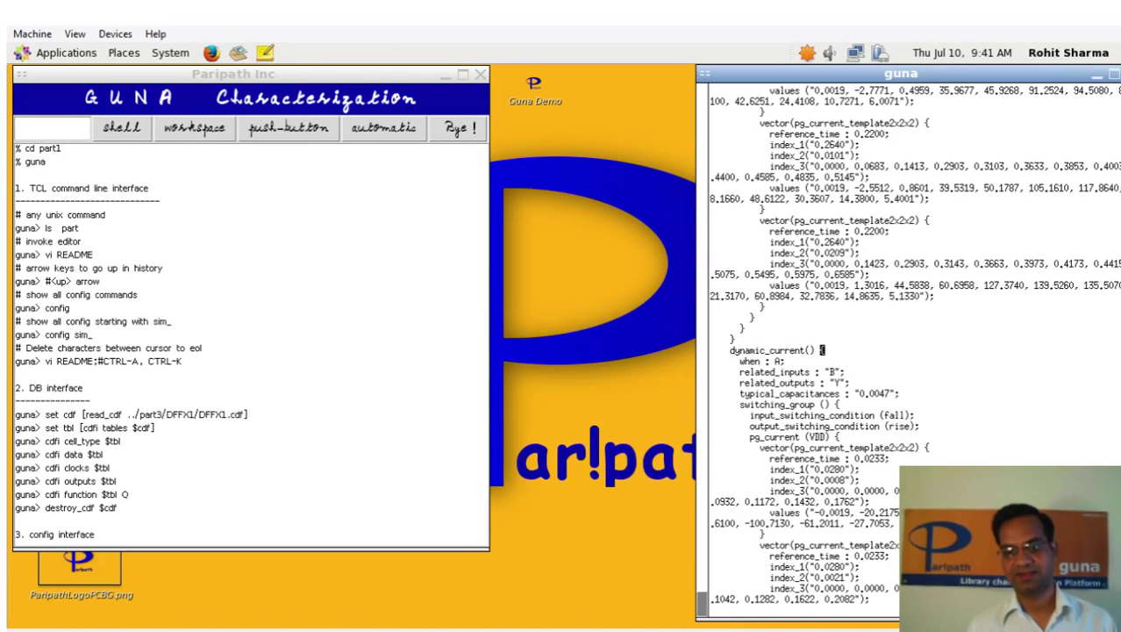
scroll("down", 3)
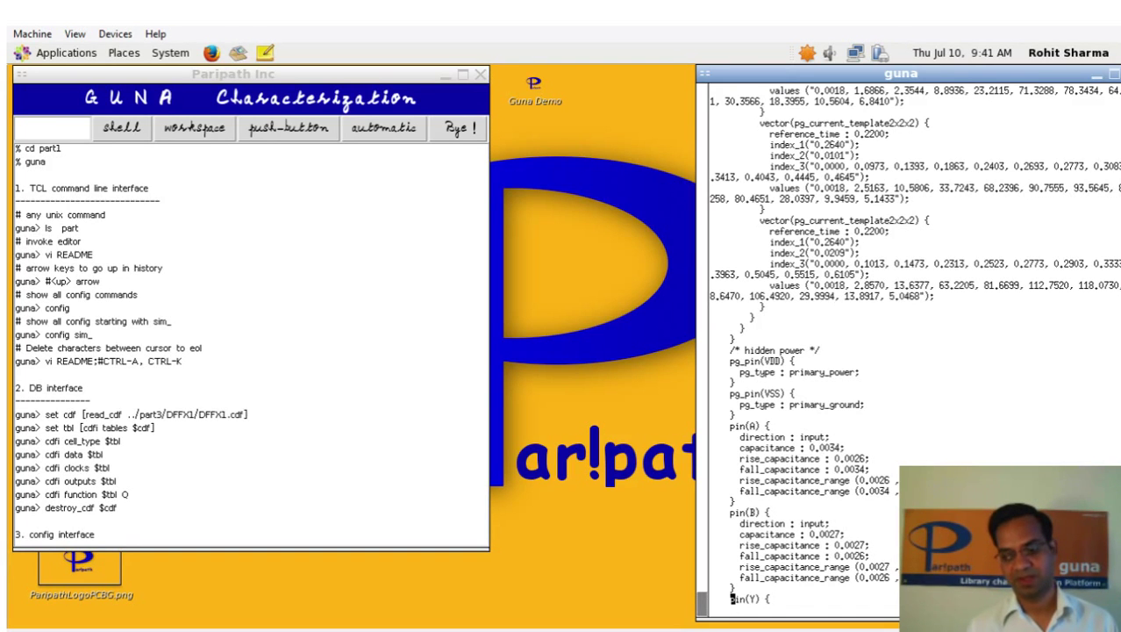
Scroll down to pin Y's XOR function and its cell_rise and cell_fall tables.
scroll("down", 3)
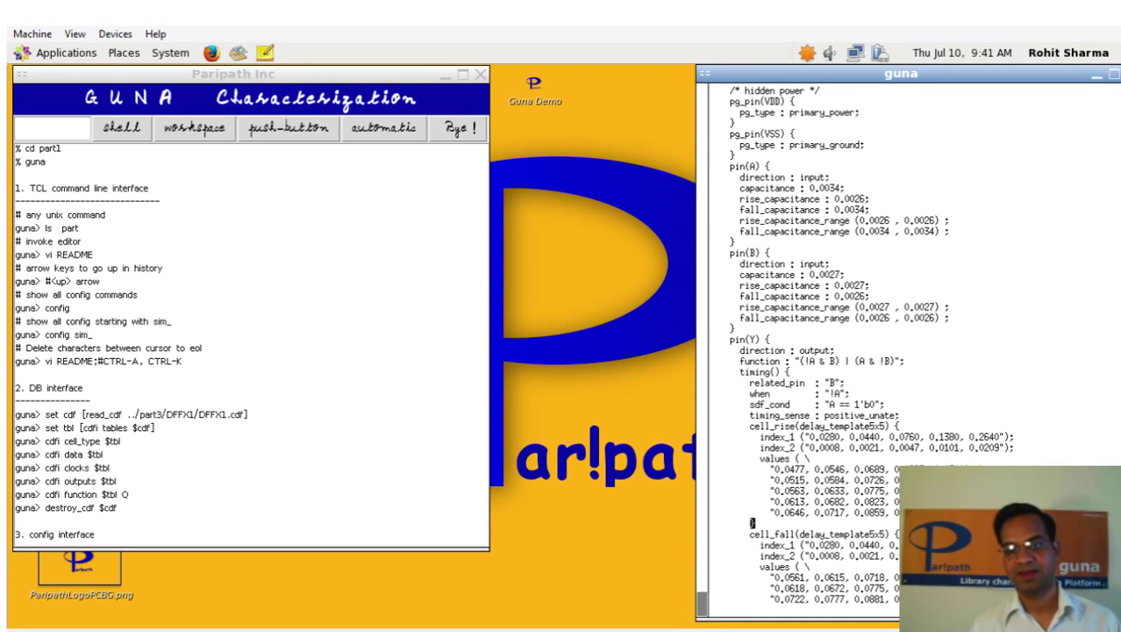
scroll("down", 3)
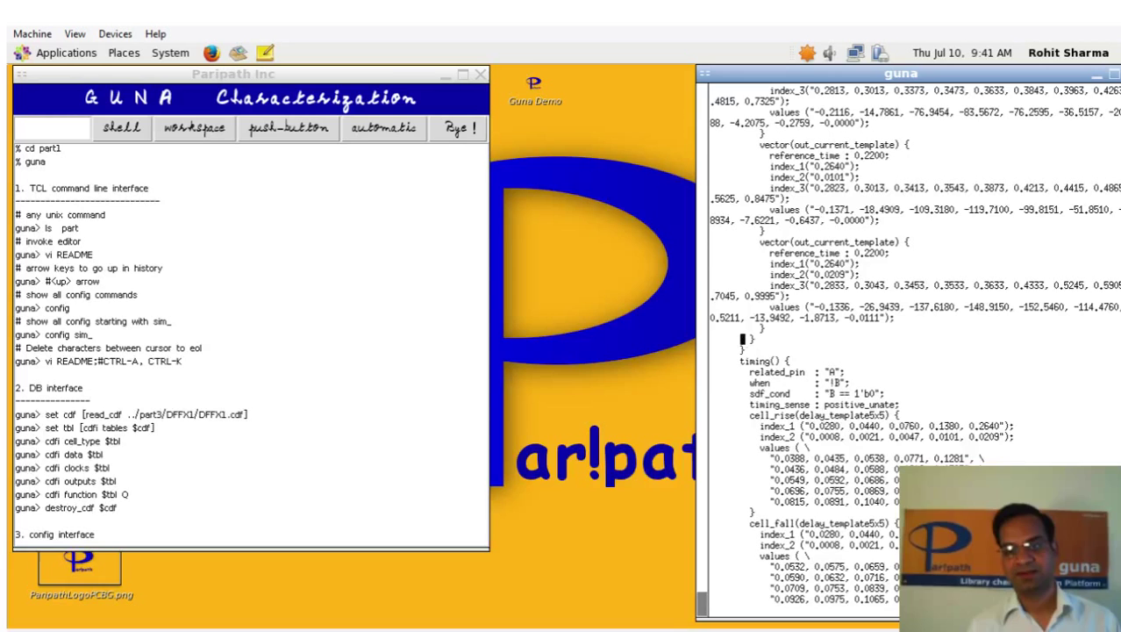